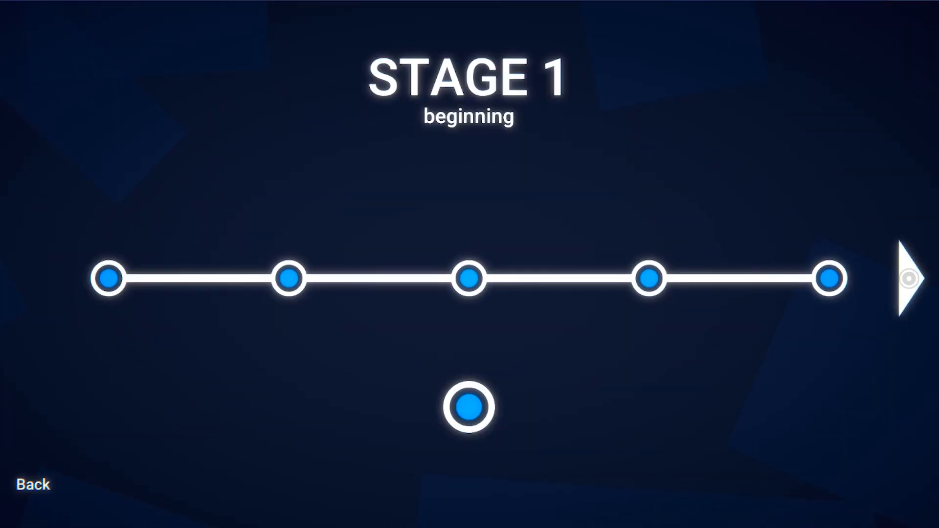
# - Advance the level select with the right arrow from Stage 1 through Stage 2 to Stage 3
pyautogui.click(909, 277)
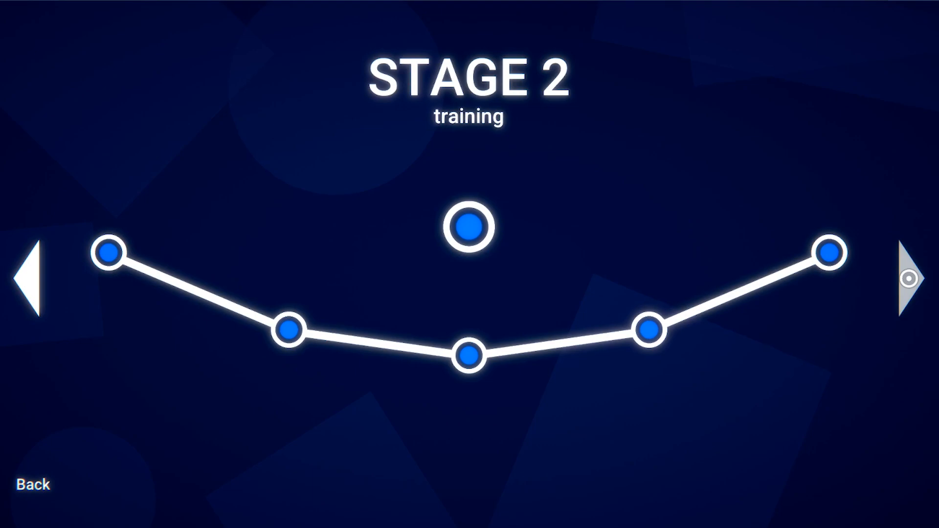
pyautogui.click(916, 281)
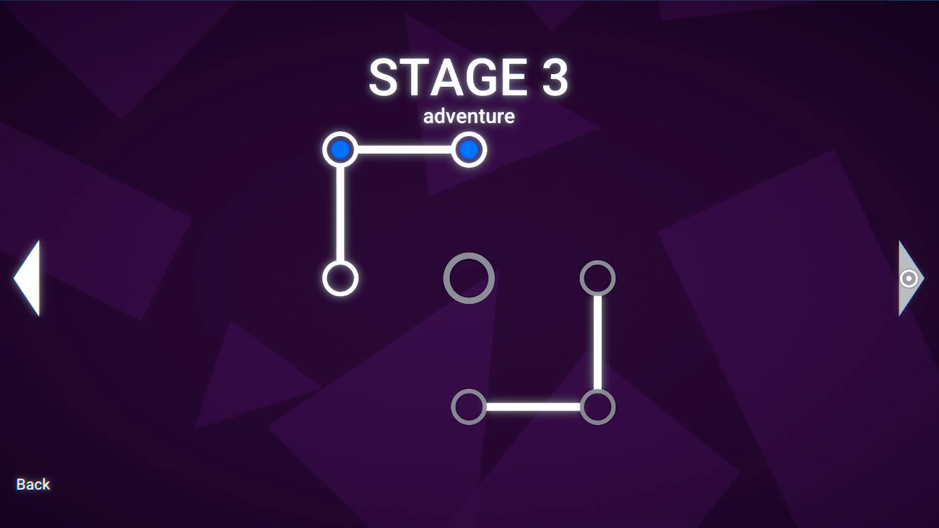
pyautogui.click(906, 277)
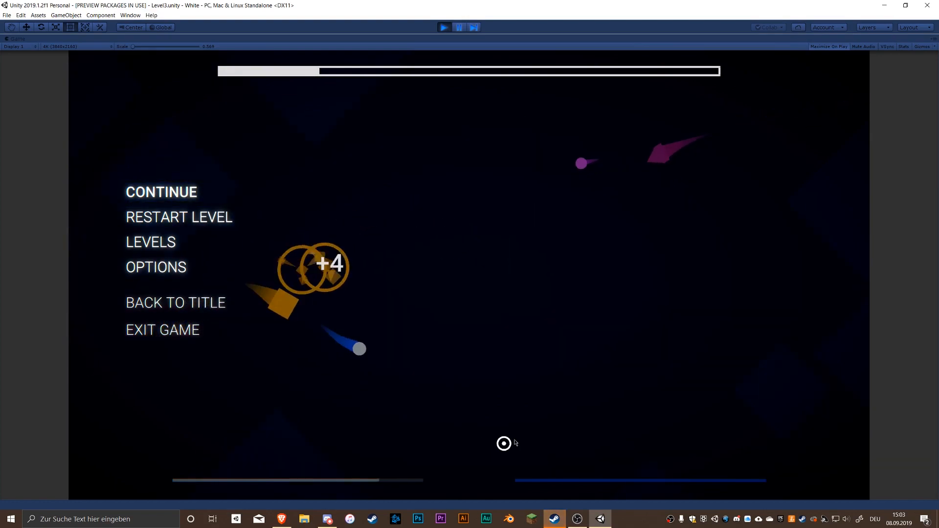
# - Choose BACK TO TITLE in the pause menu to reach the main menu
pyautogui.click(175, 302)
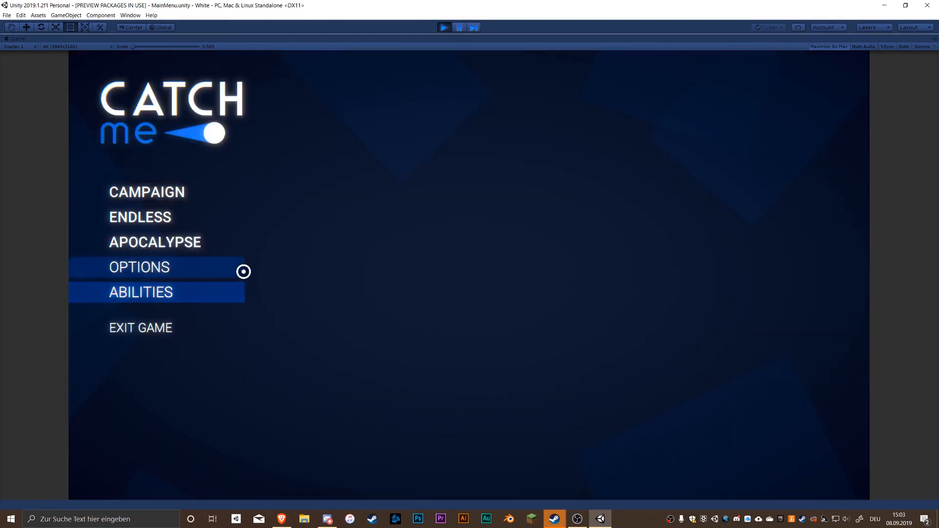